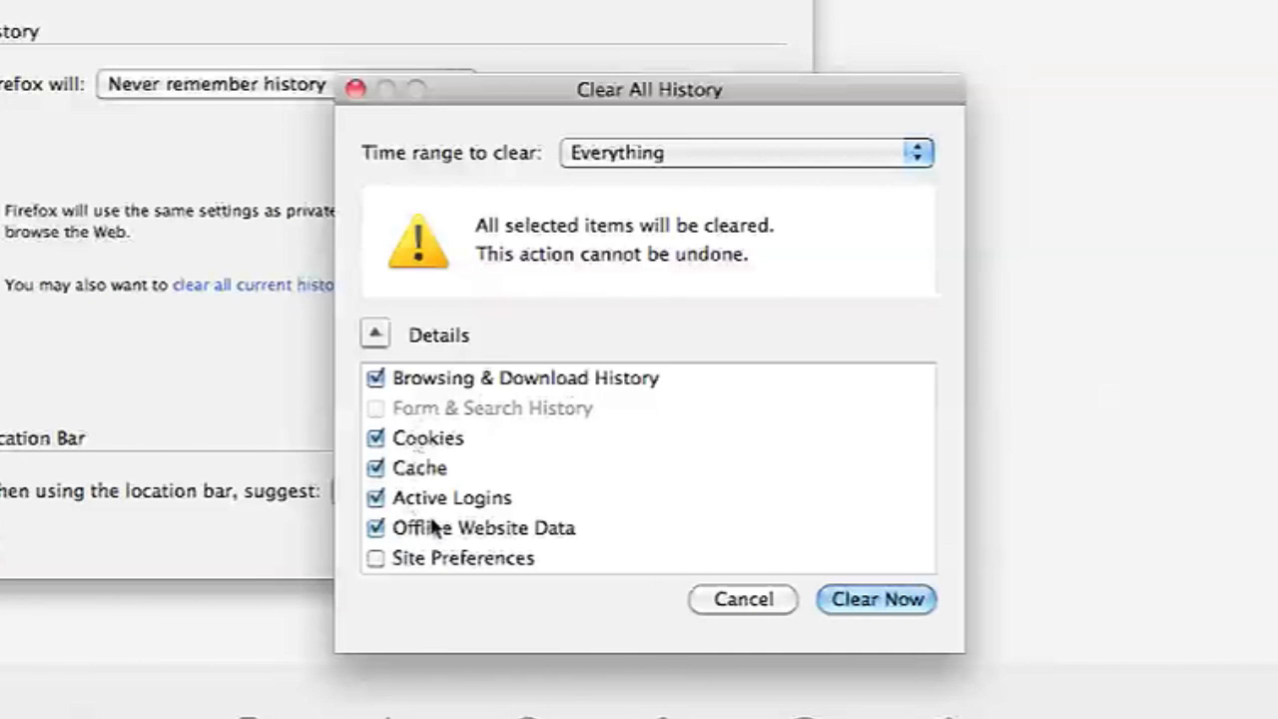
Step: Confirm clearing all history and close Preferences to return to the start page
click(875, 599)
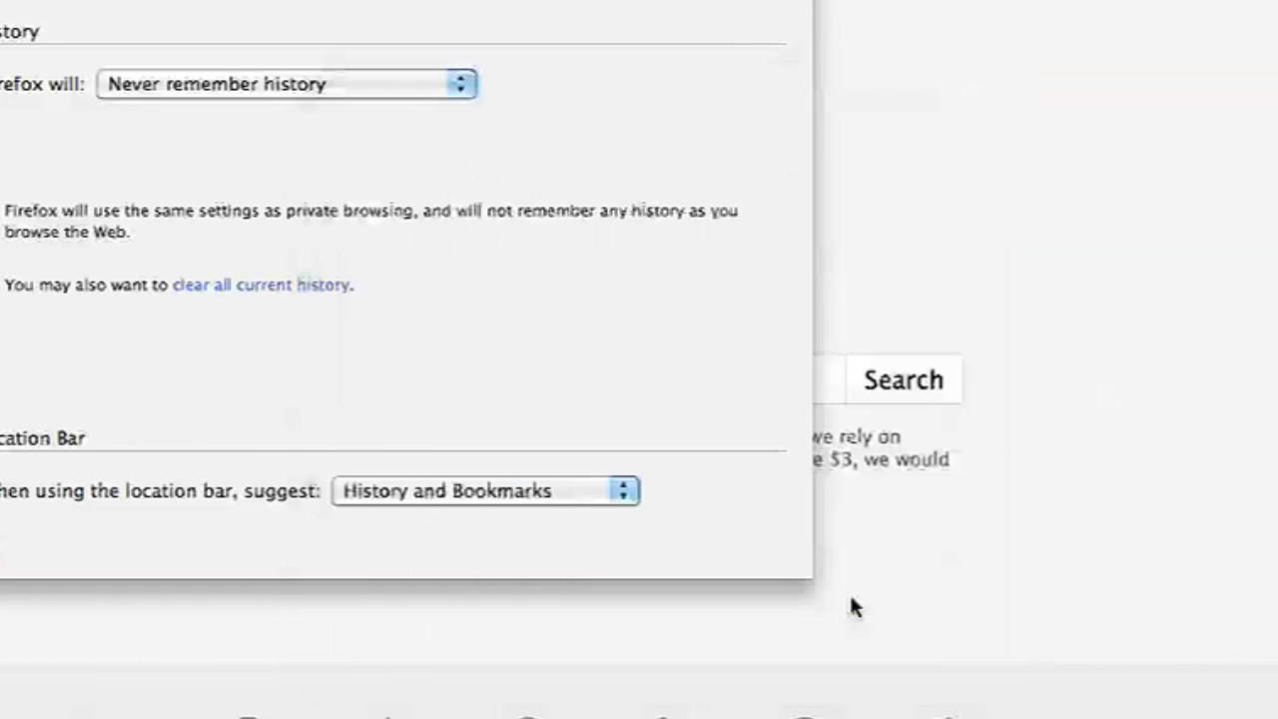
click(65, 11)
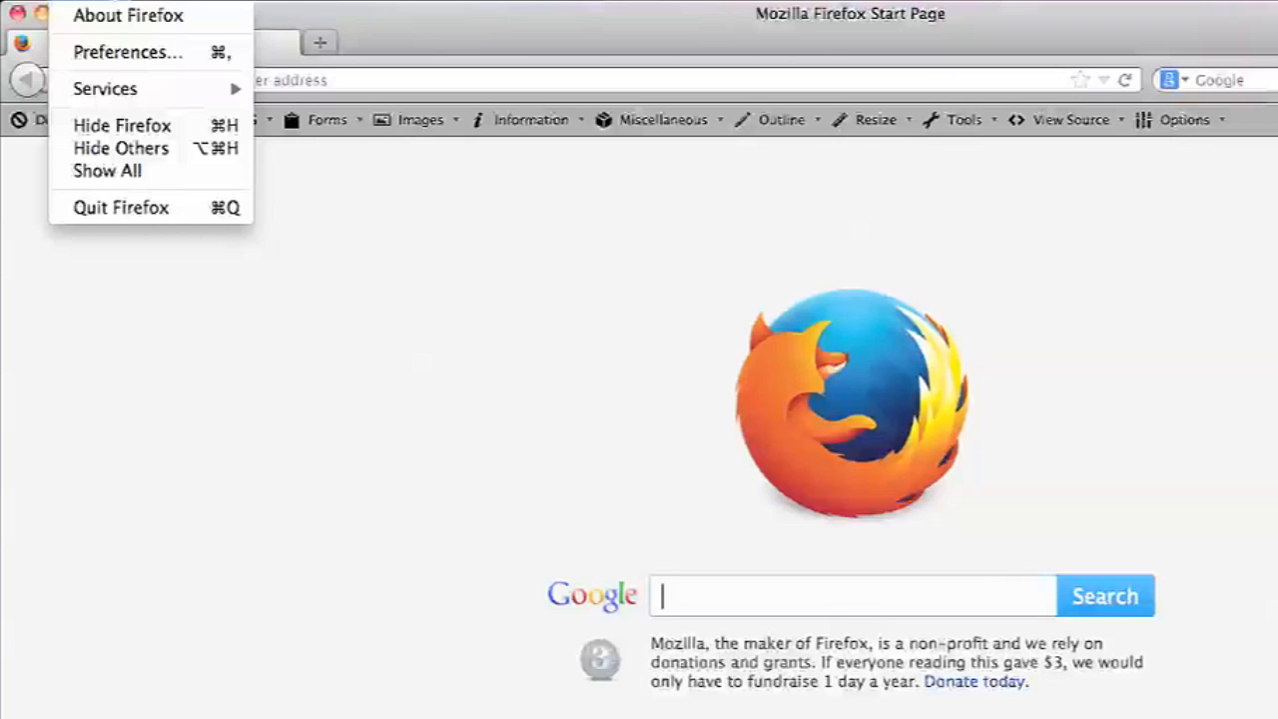
Step: Open Firefox Preferences from the Firefox menu
click(128, 51)
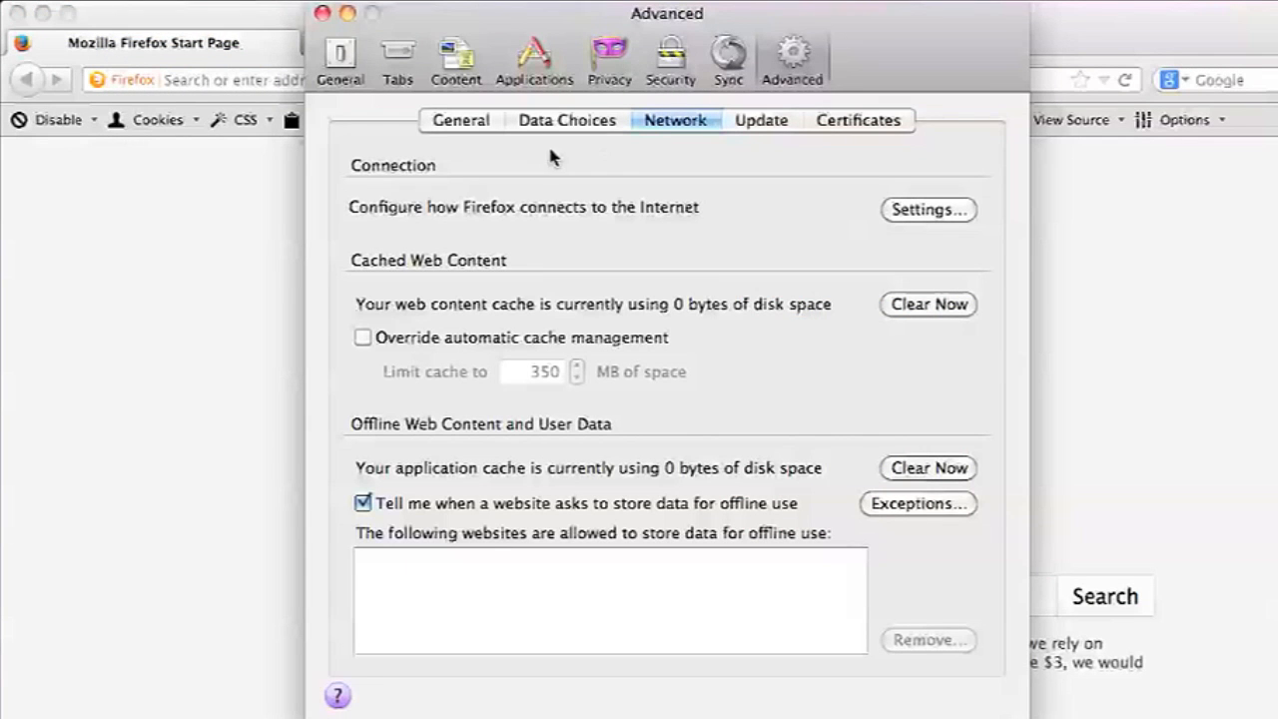
mouse_move(351, 274)
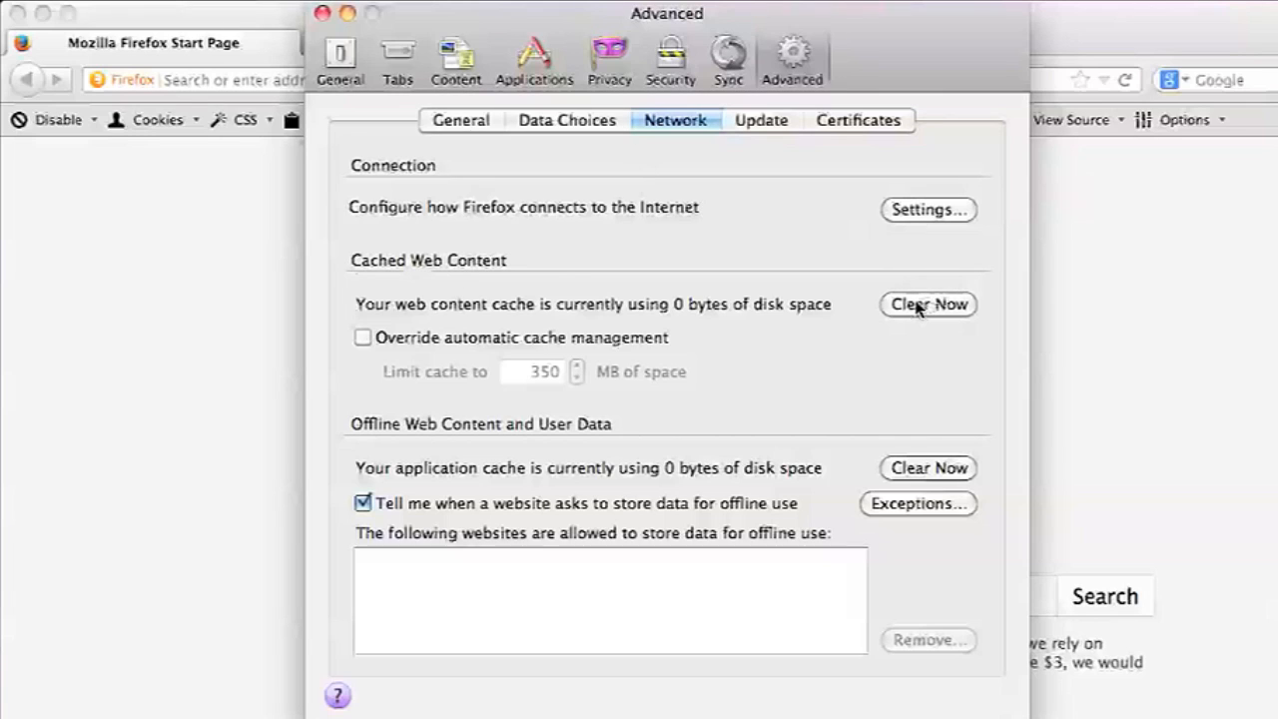
mouse_move(929, 302)
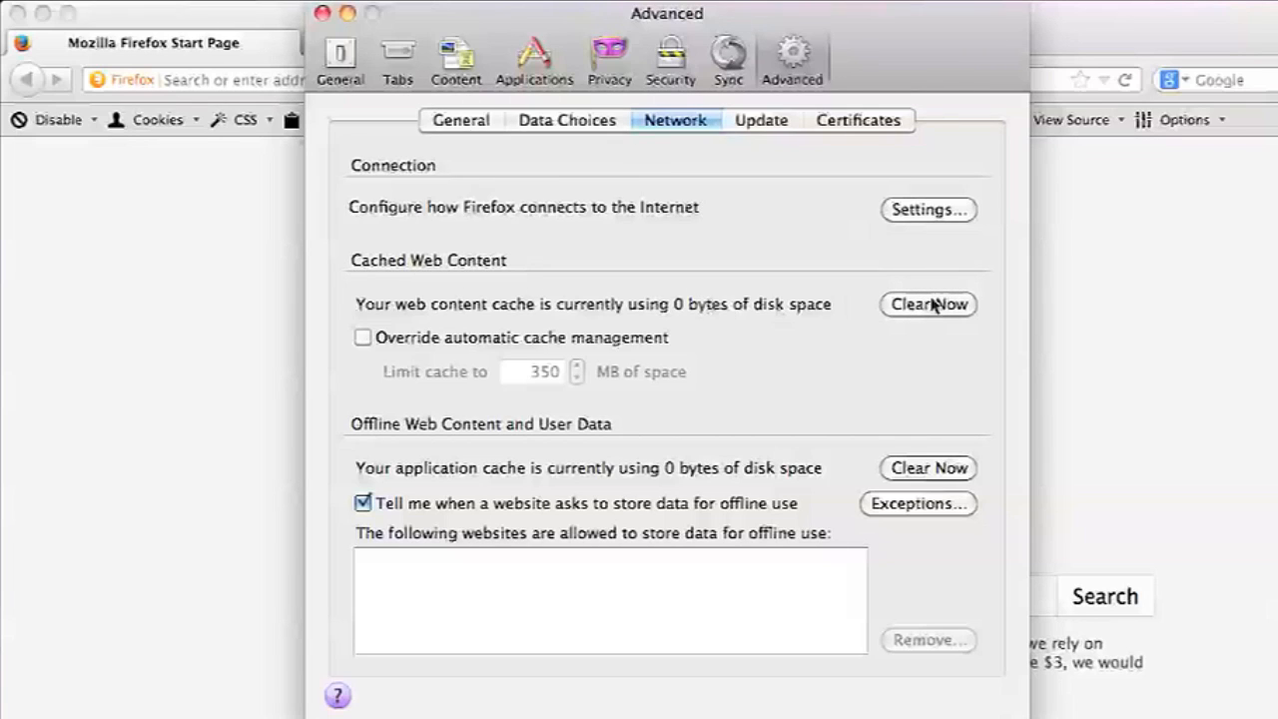
mouse_move(864, 336)
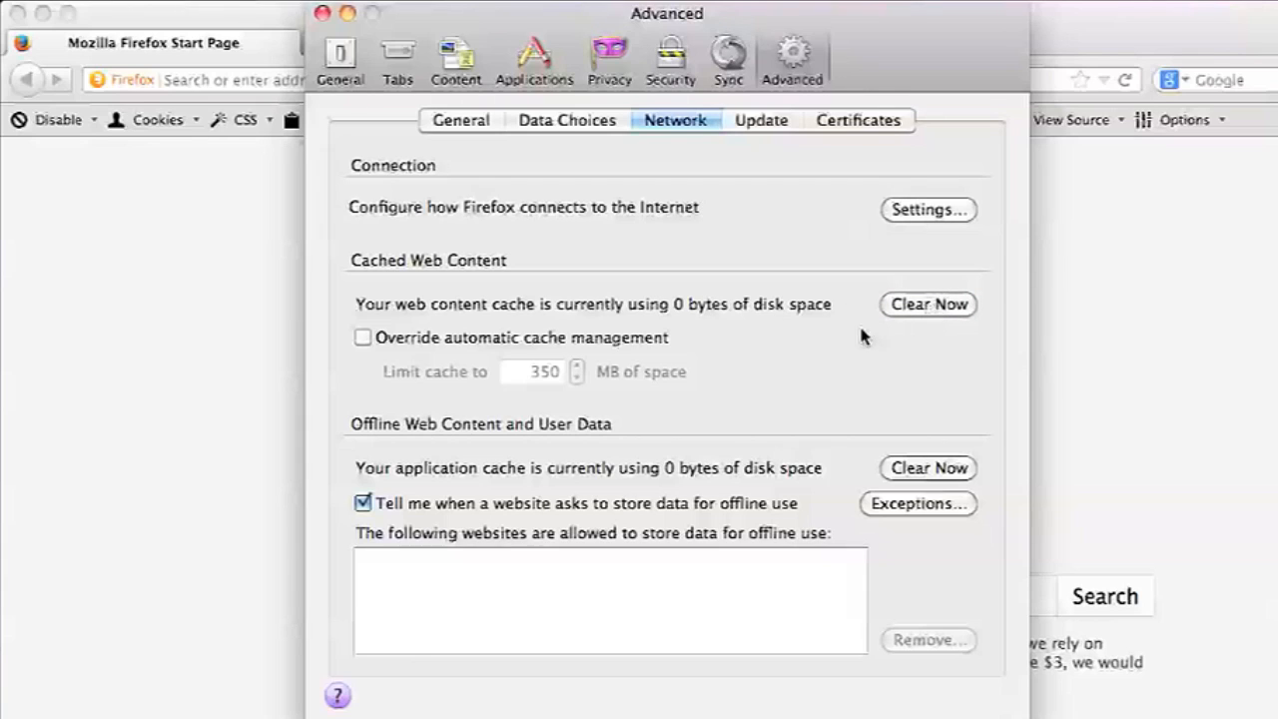
mouse_move(462, 477)
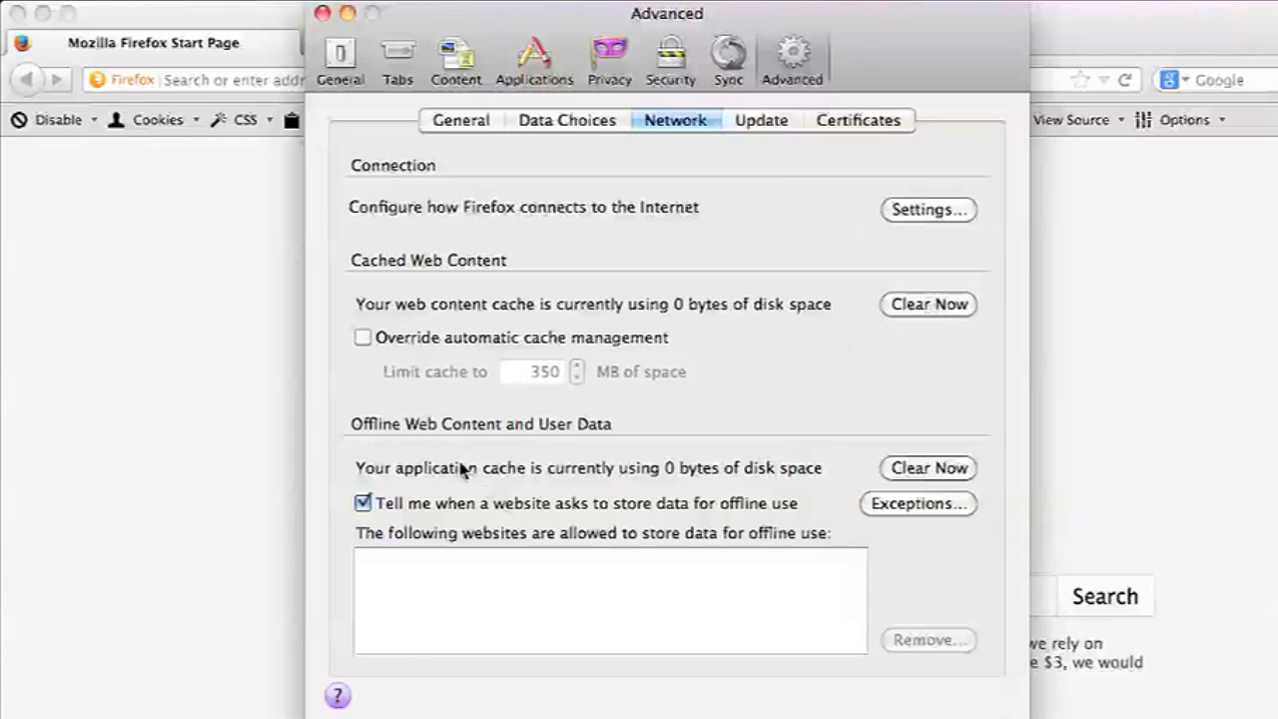
mouse_move(382, 481)
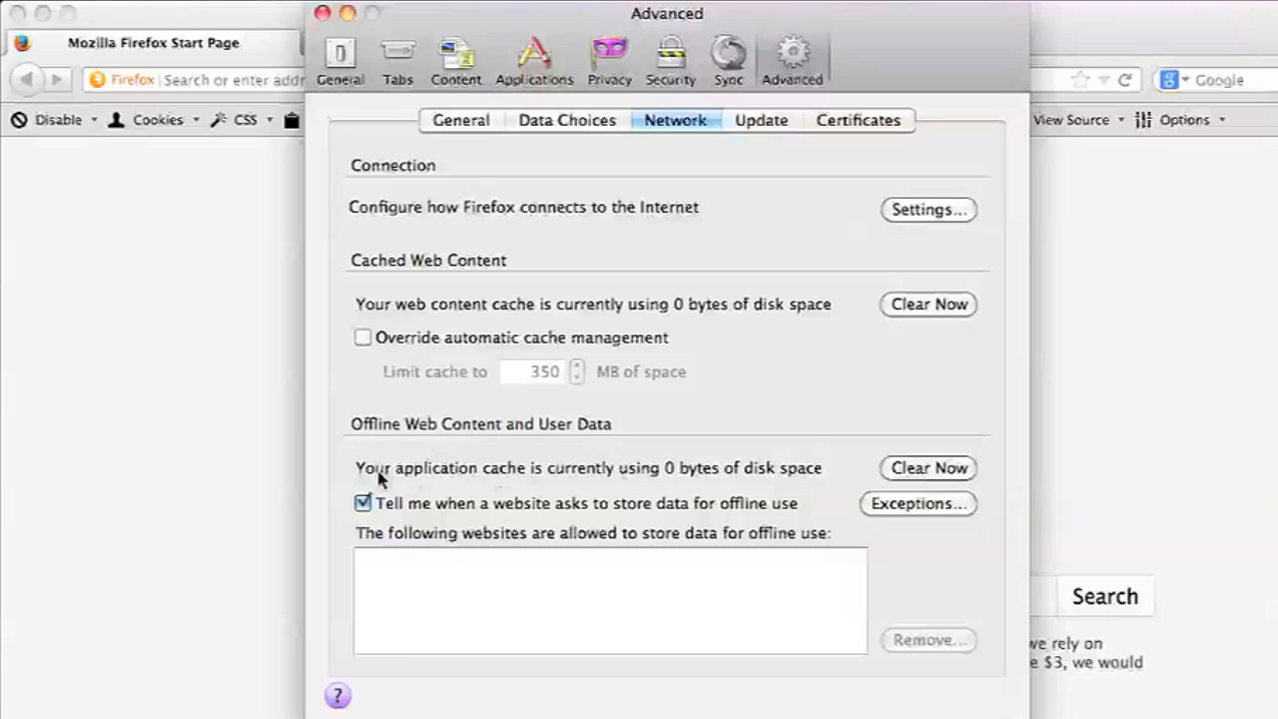
mouse_move(396, 483)
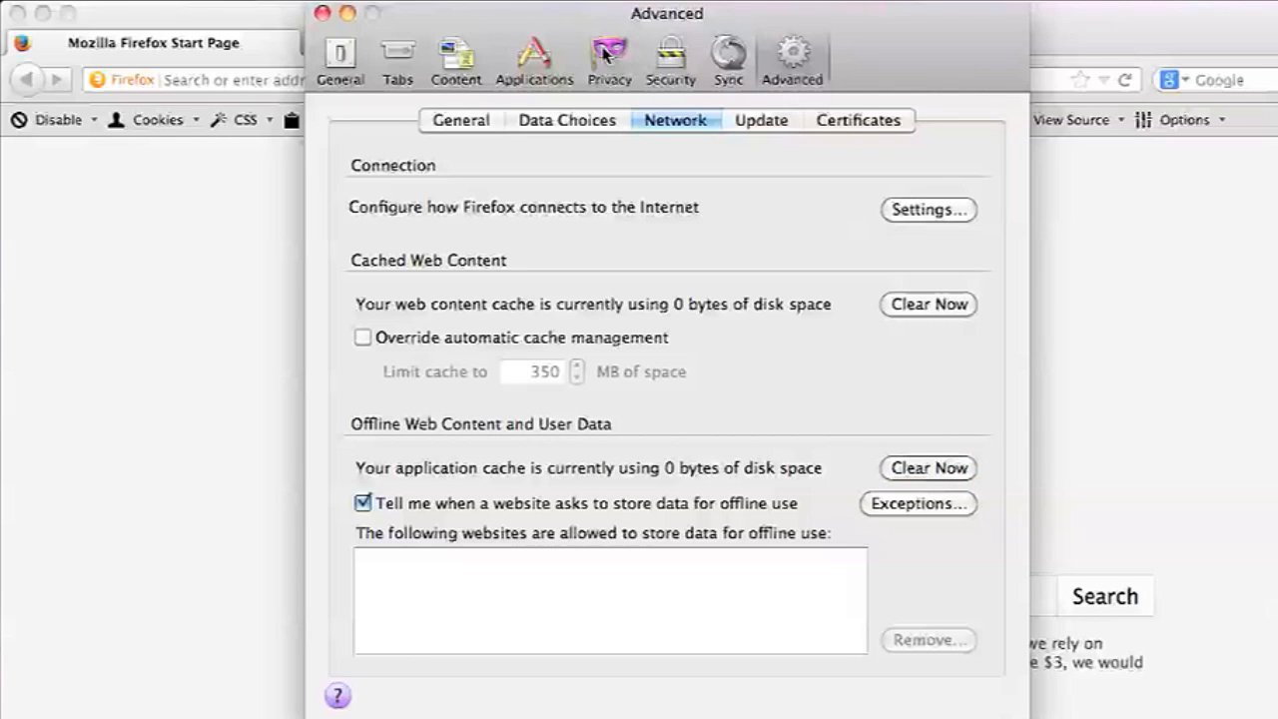
Step: In the Privacy panel, clear all current history with time range Everything
click(608, 54)
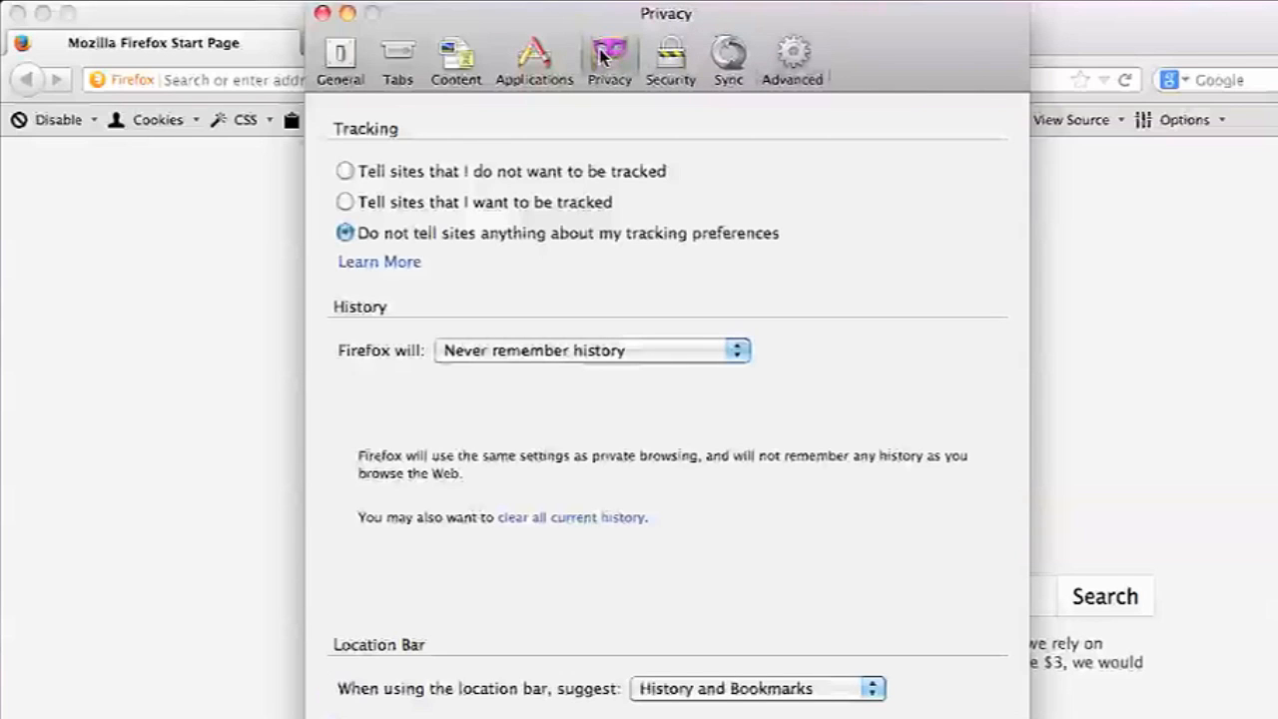
mouse_move(481, 440)
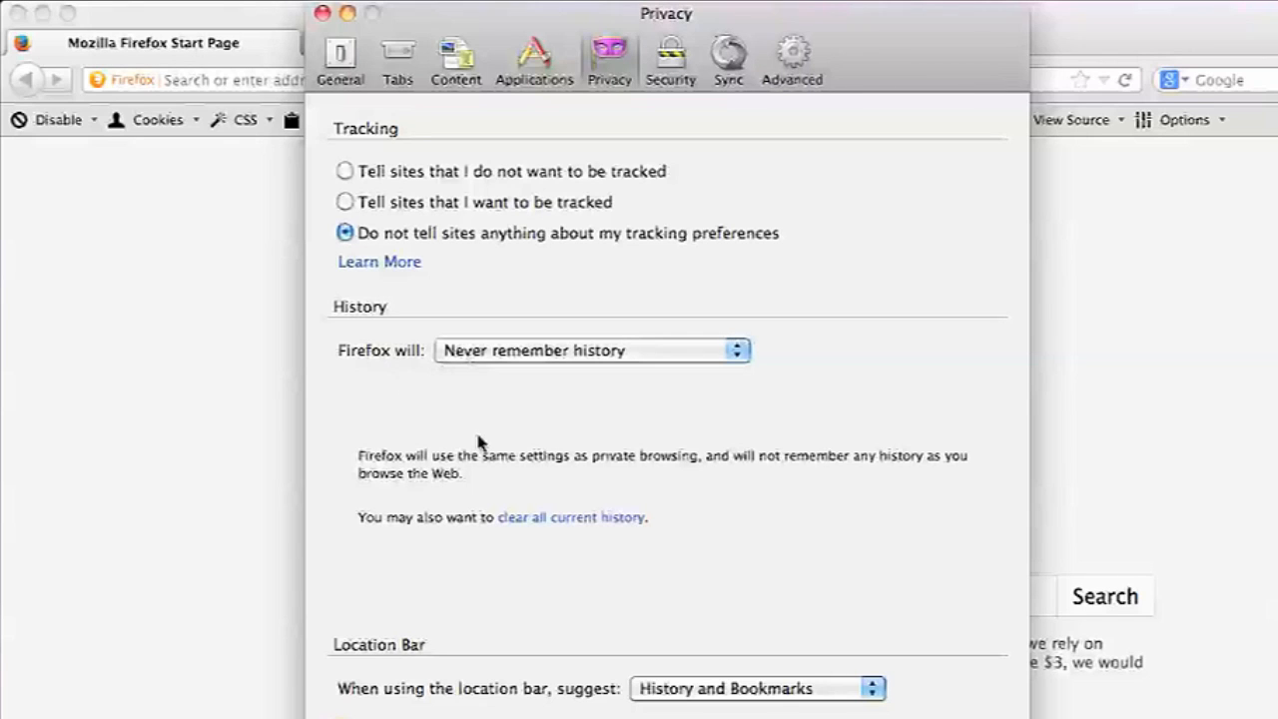
click(572, 517)
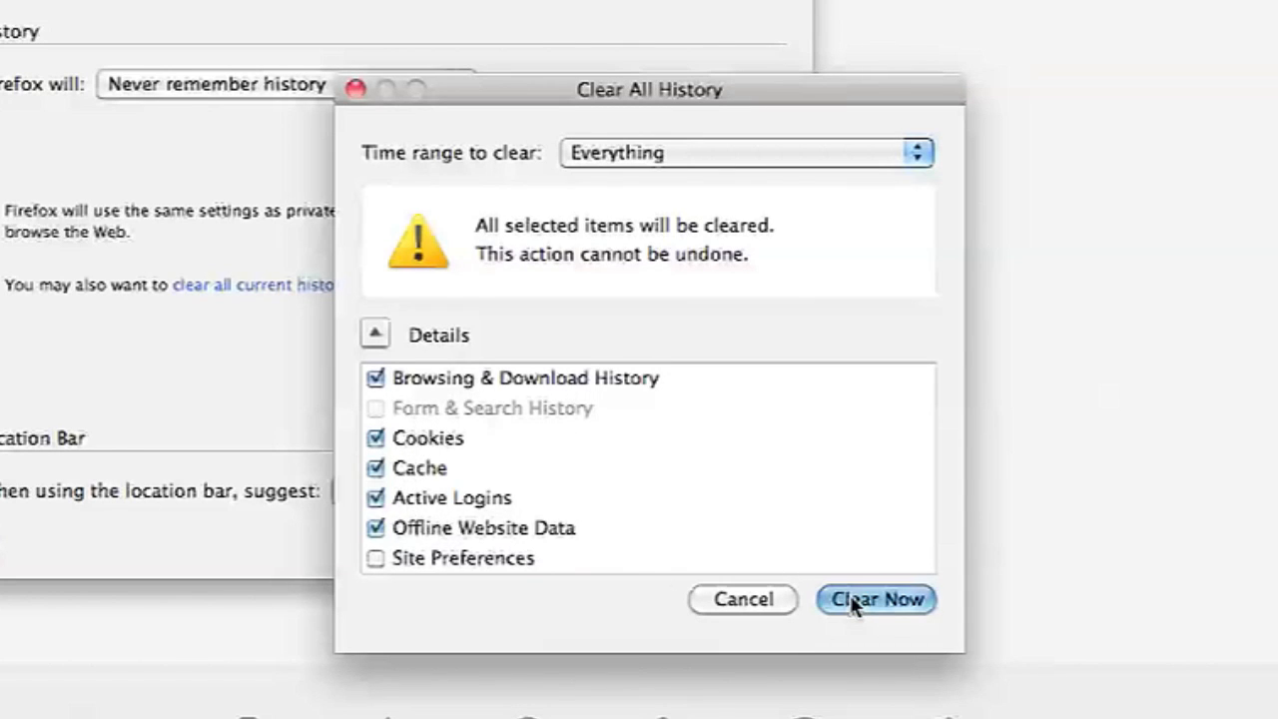
click(876, 599)
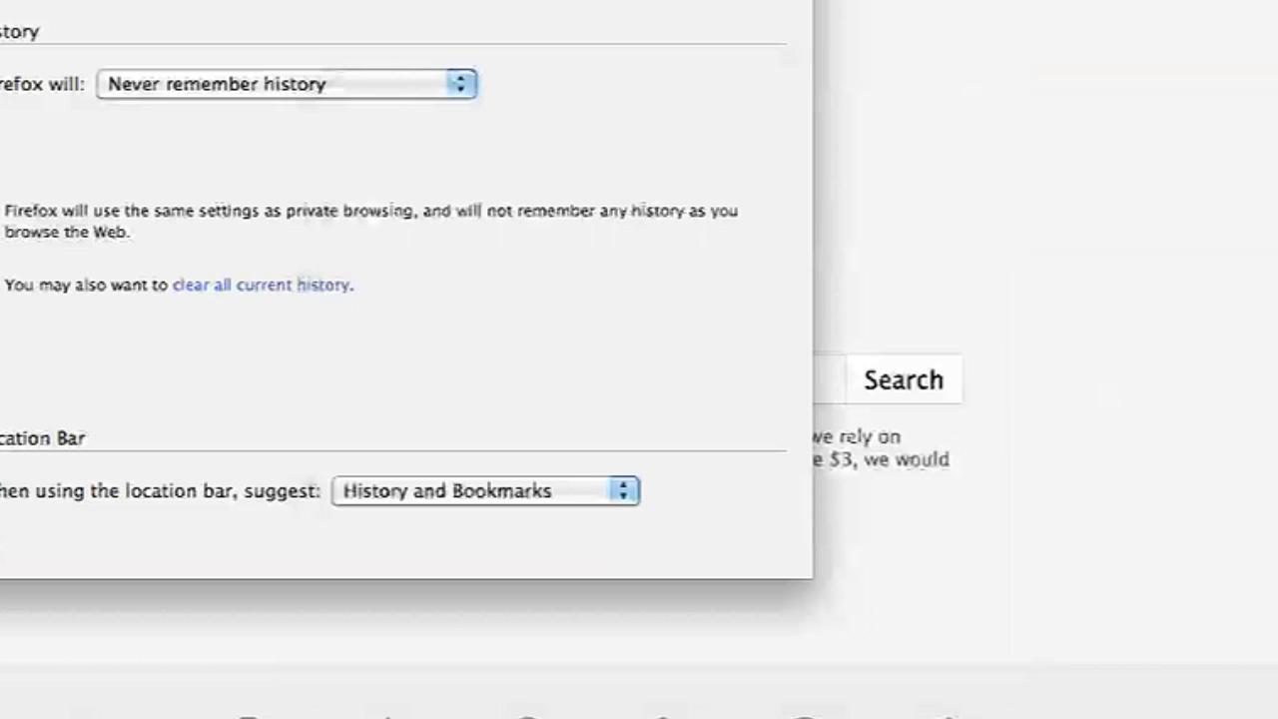